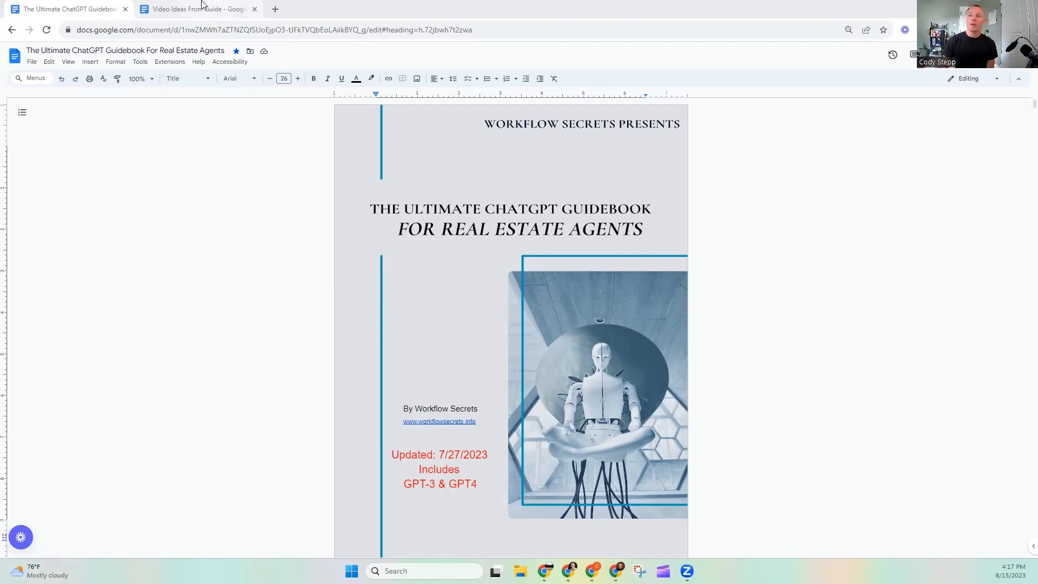
# Switch to the Video Ideas From Guide document tab in Google Docs.
pyautogui.click(197, 9)
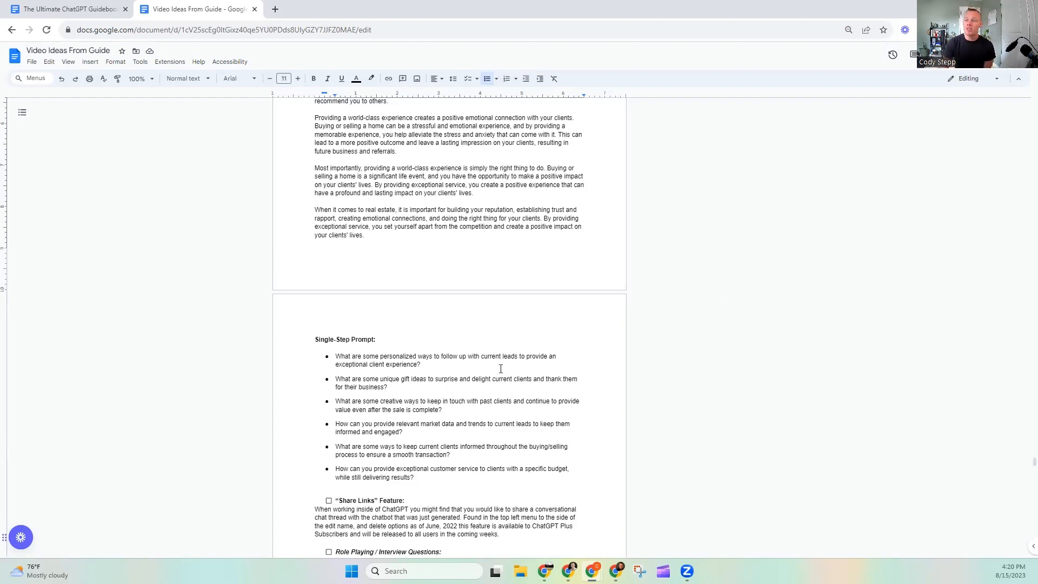
pyautogui.moveTo(547, 380)
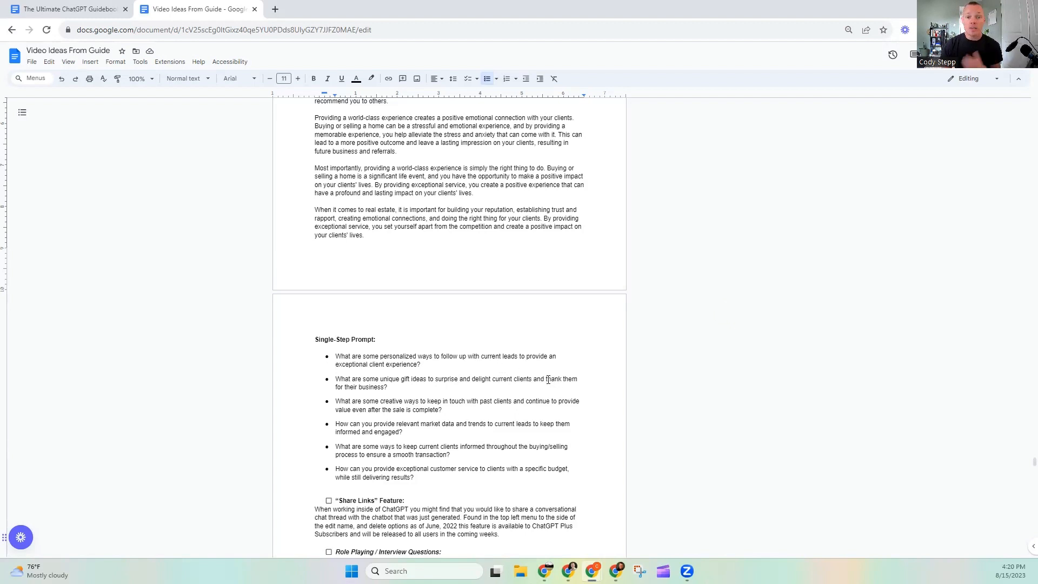
pyautogui.moveTo(581, 468)
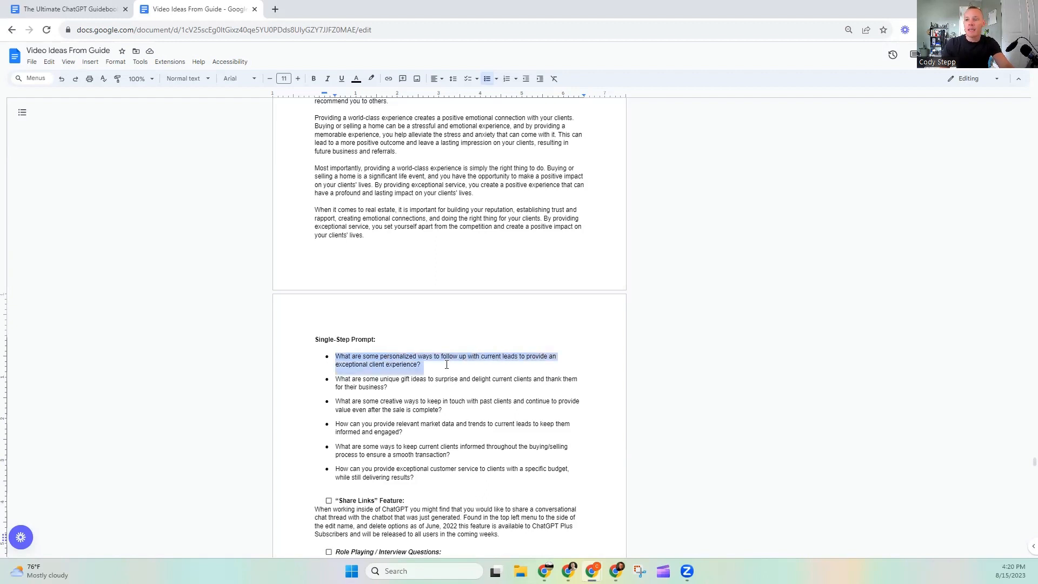
# Select the first Single-Step Prompt question about personalized lead follow-ups.
pyautogui.click(502, 428)
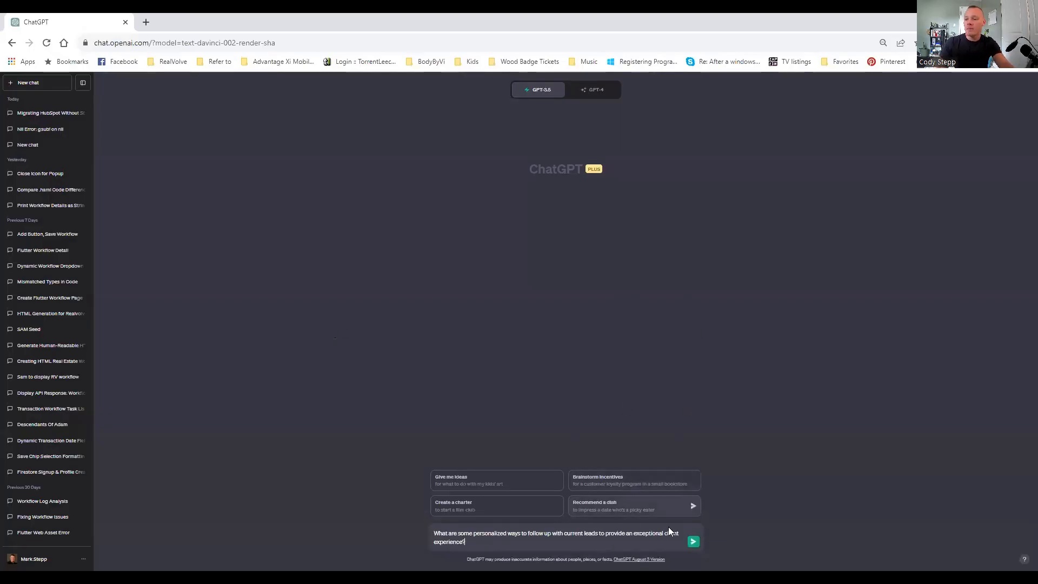
# Send the lead follow-up question and scroll through ChatGPT's ten-strategy answer.
pyautogui.click(692, 541)
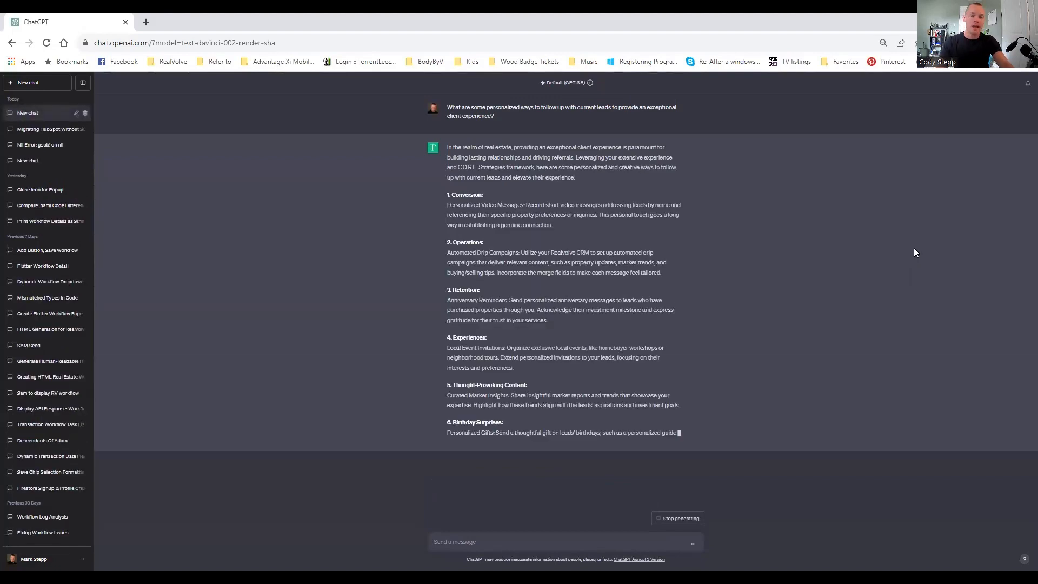
pyautogui.scroll(-3)
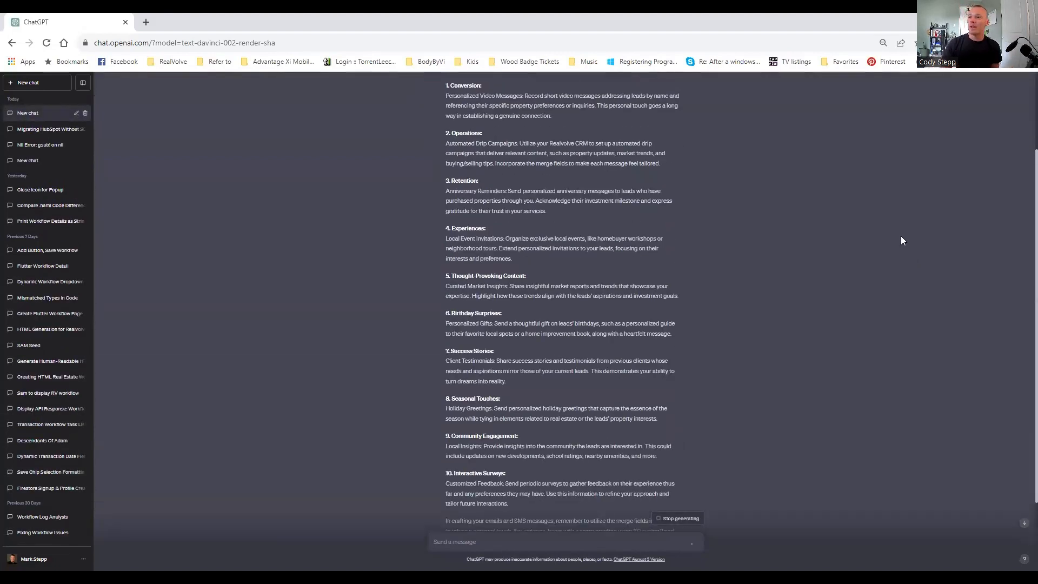
pyautogui.scroll(3)
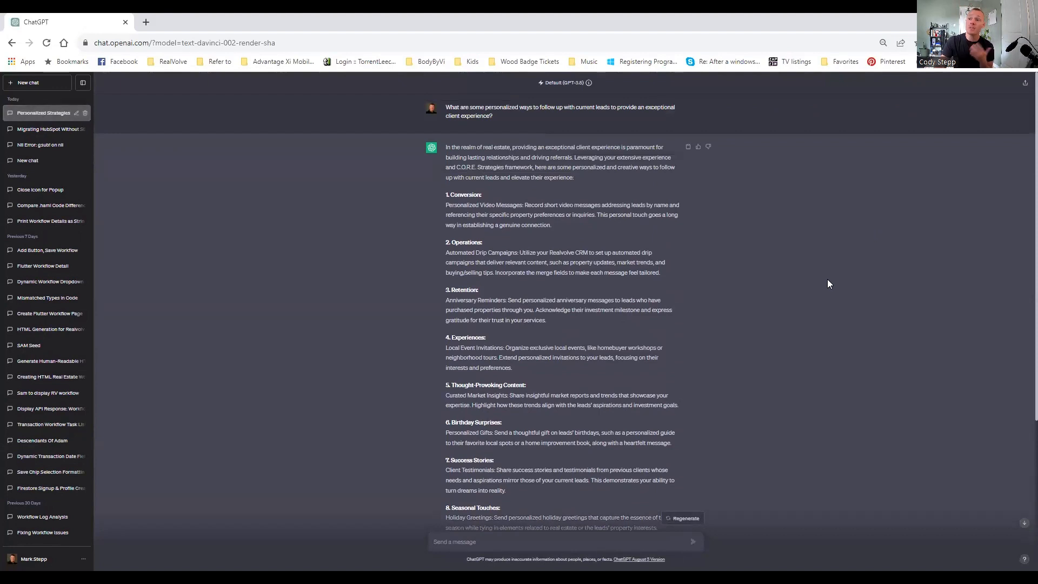
pyautogui.moveTo(779, 293)
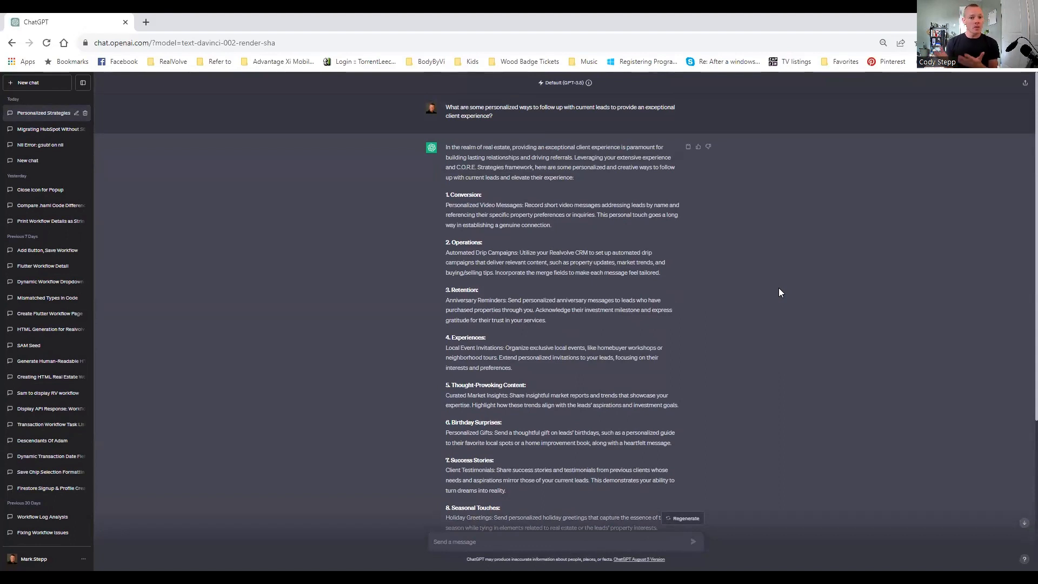
pyautogui.moveTo(660, 192)
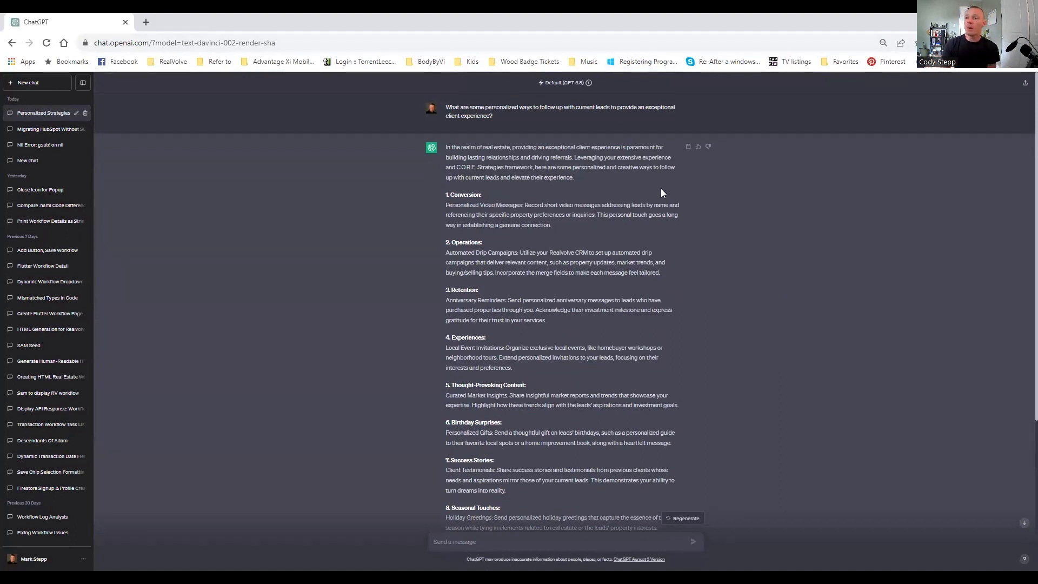
pyautogui.moveTo(611, 191)
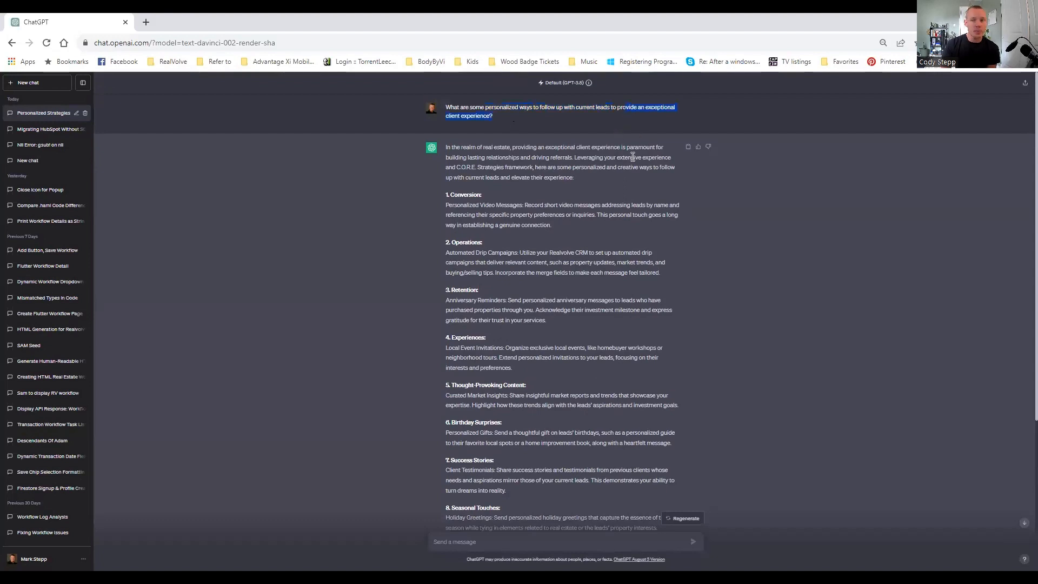
pyautogui.moveTo(568, 214)
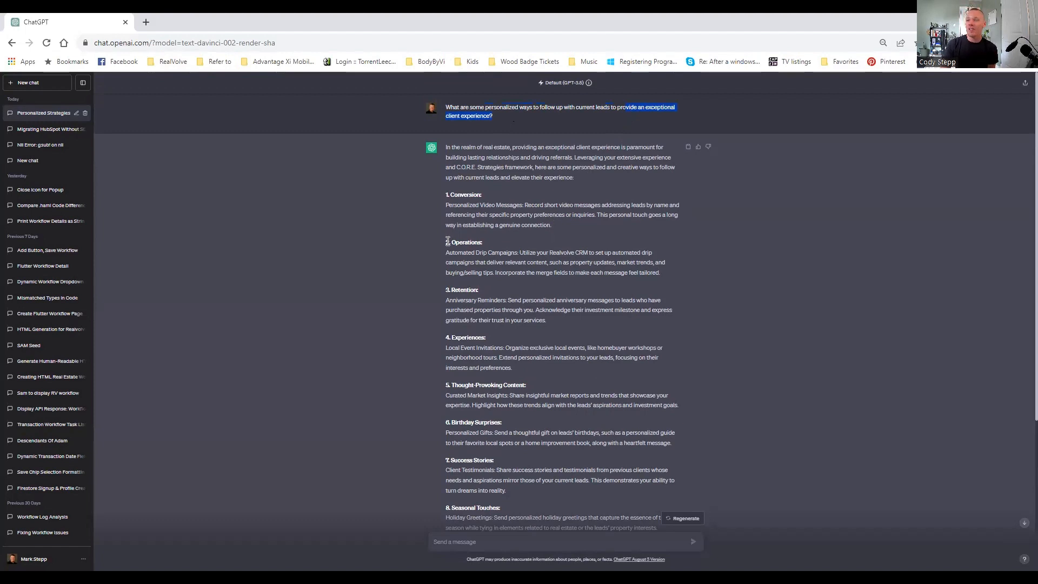
pyautogui.moveTo(498, 237)
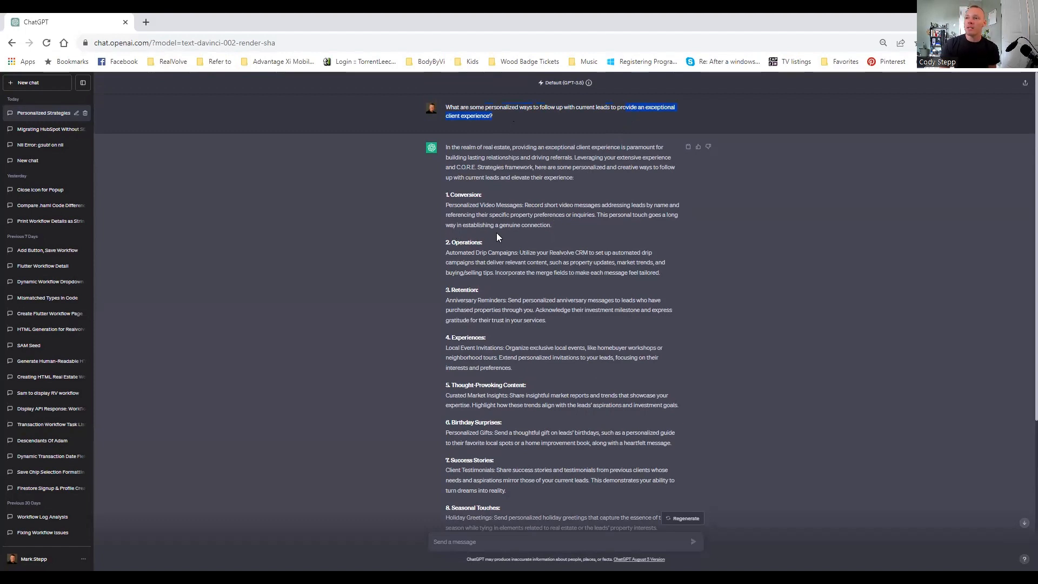
pyautogui.moveTo(504, 245)
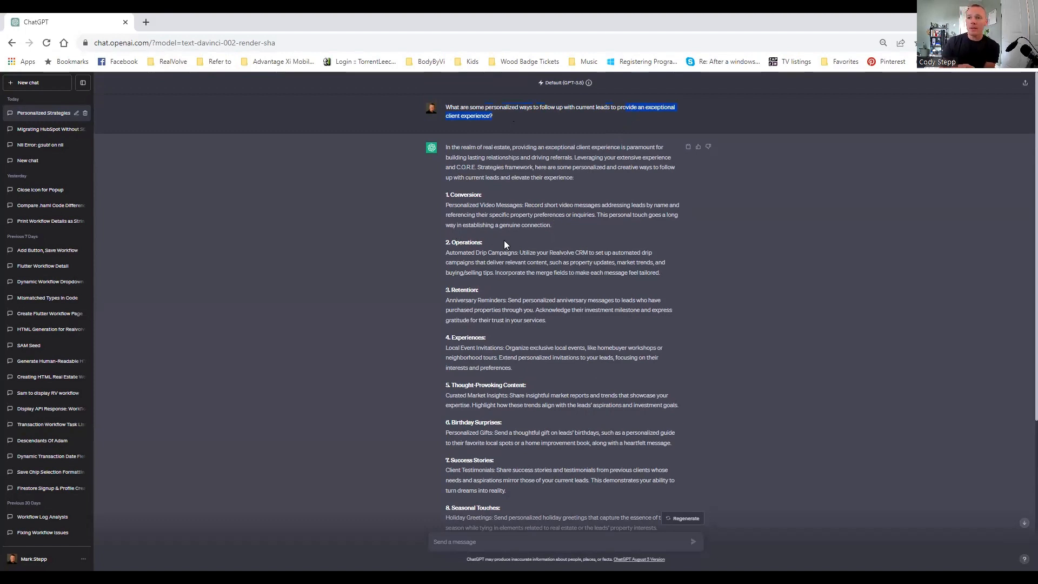
pyautogui.moveTo(494, 210)
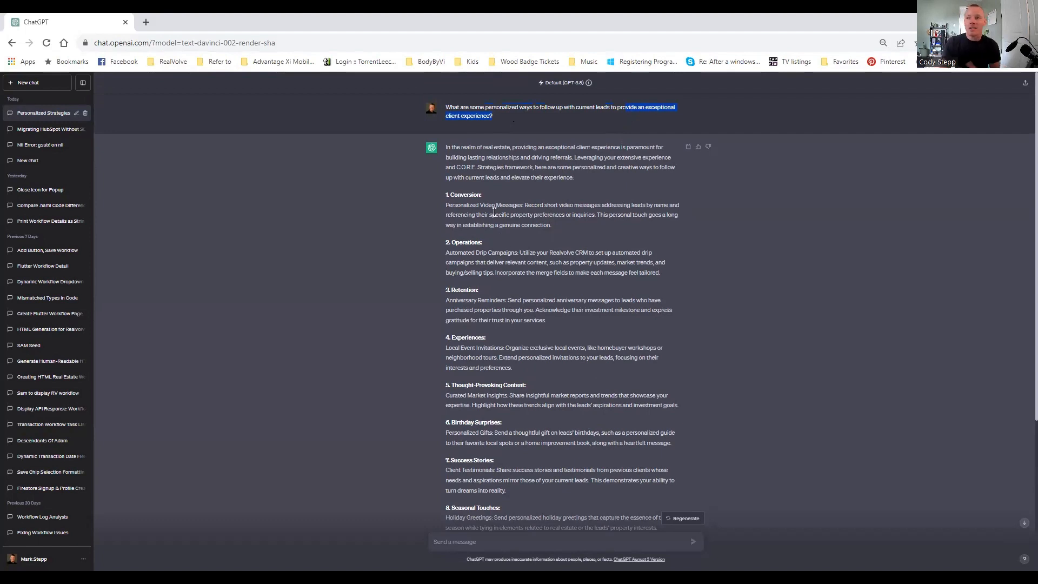
pyautogui.moveTo(495, 210)
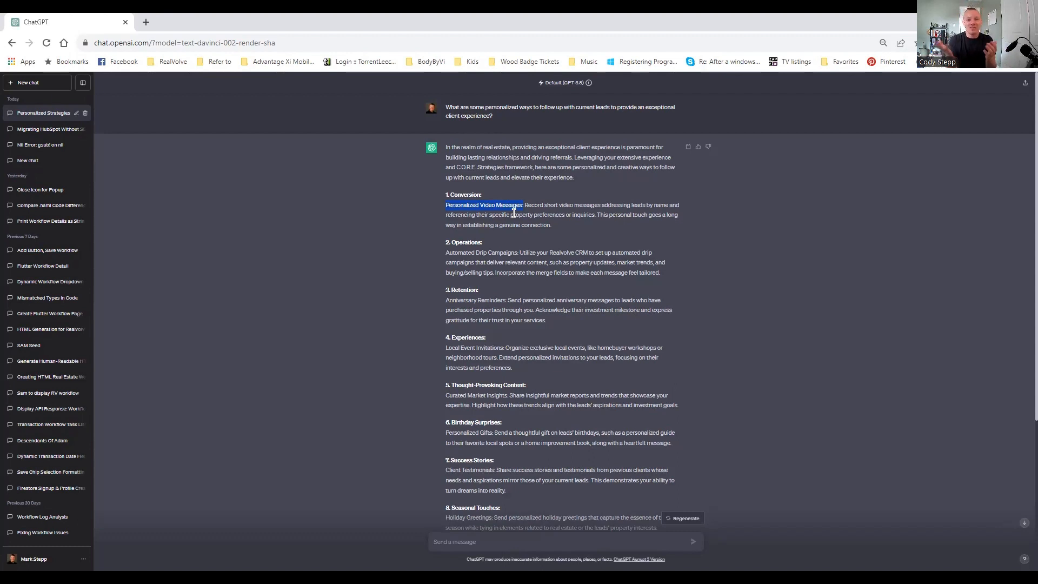
pyautogui.moveTo(590, 204)
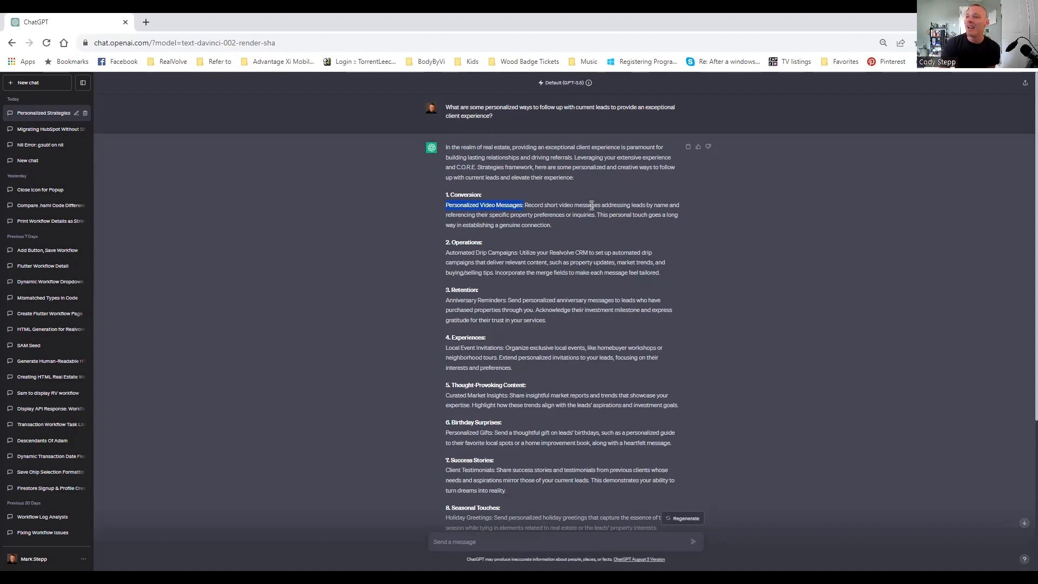
pyautogui.moveTo(468, 239)
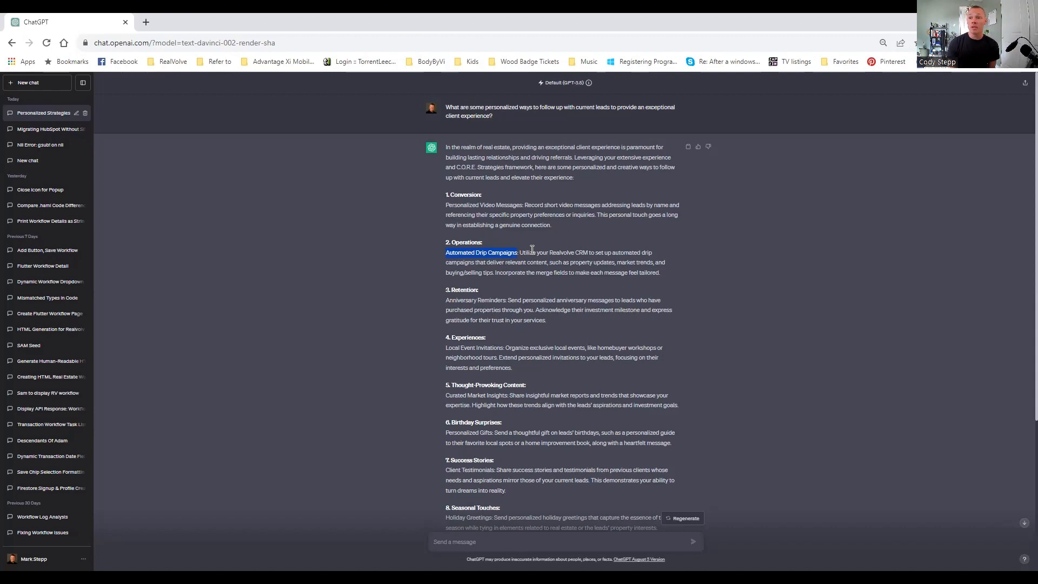
pyautogui.moveTo(444, 295)
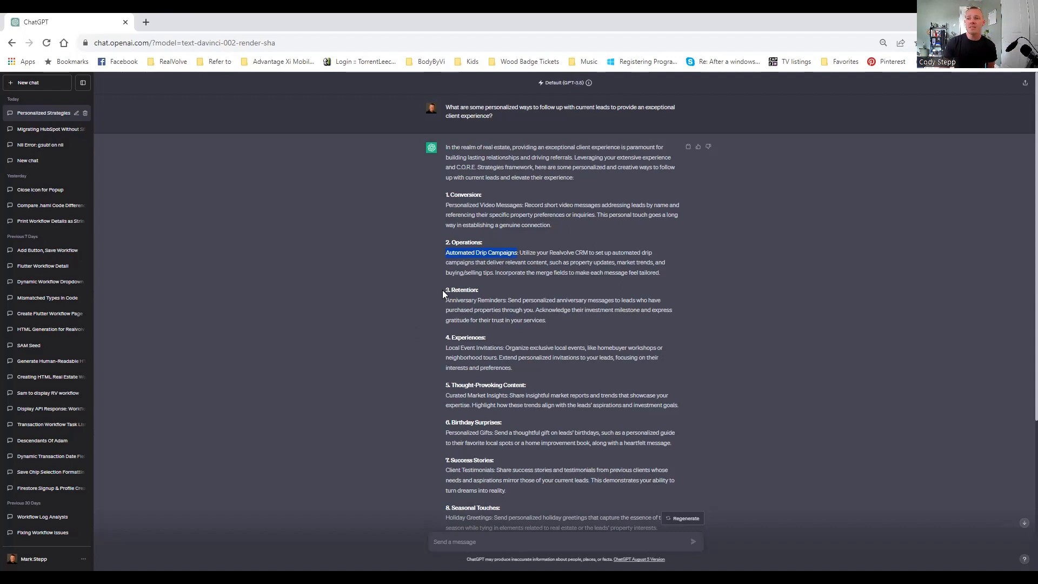
pyautogui.doubleClick(471, 300)
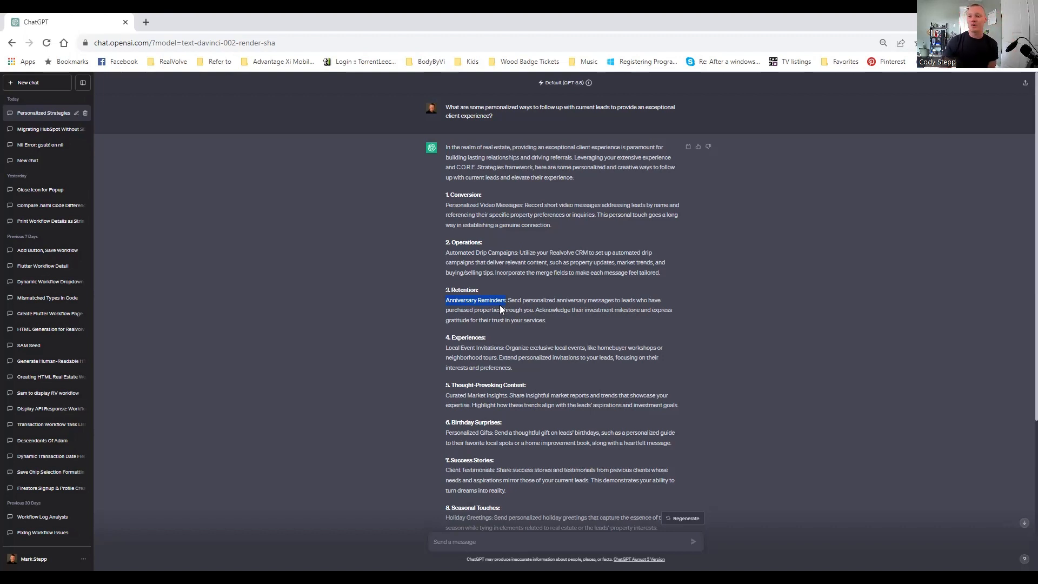
pyautogui.moveTo(733, 334)
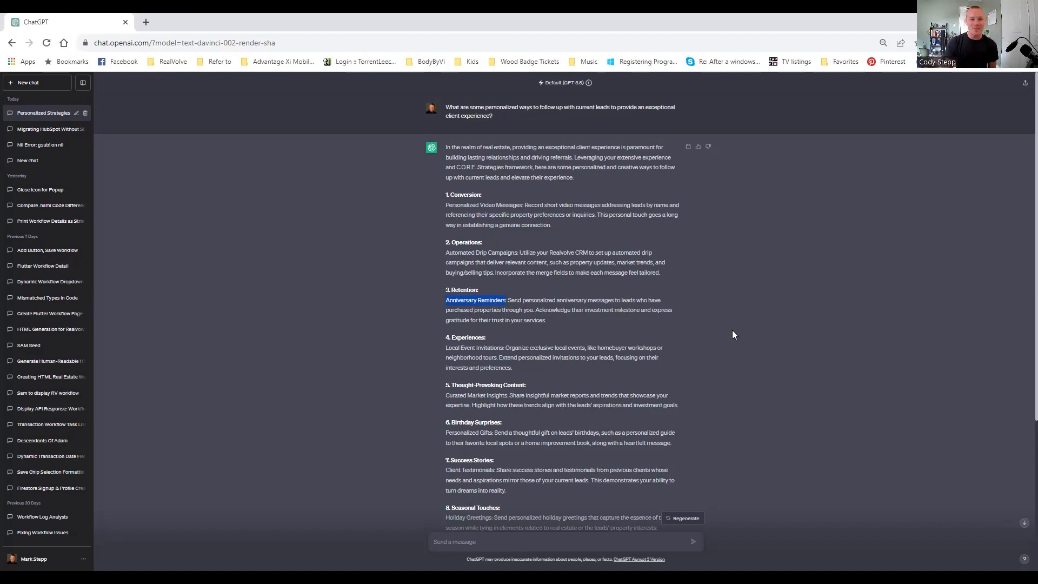
pyautogui.moveTo(737, 357)
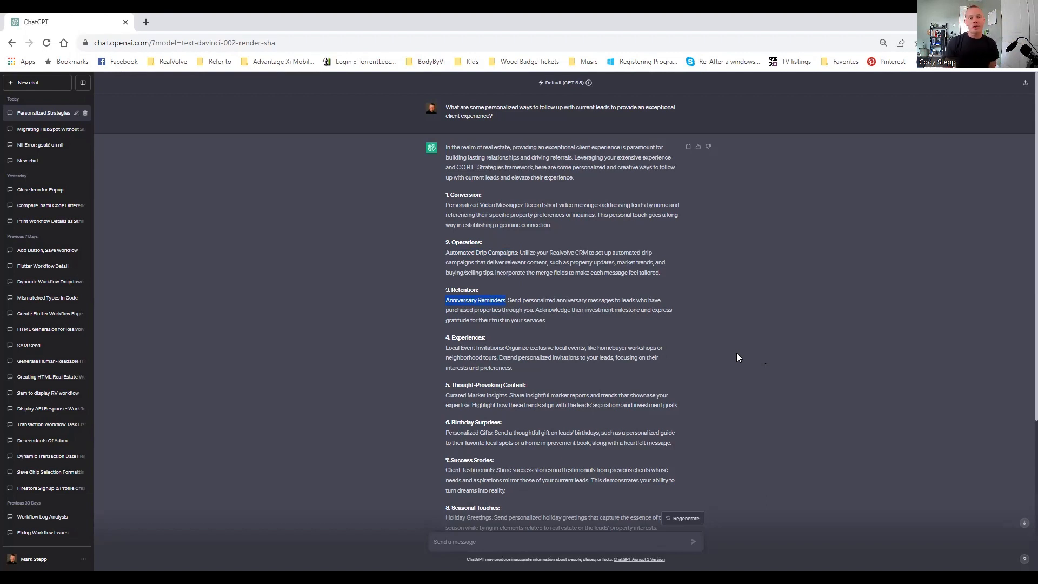
pyautogui.moveTo(530, 385)
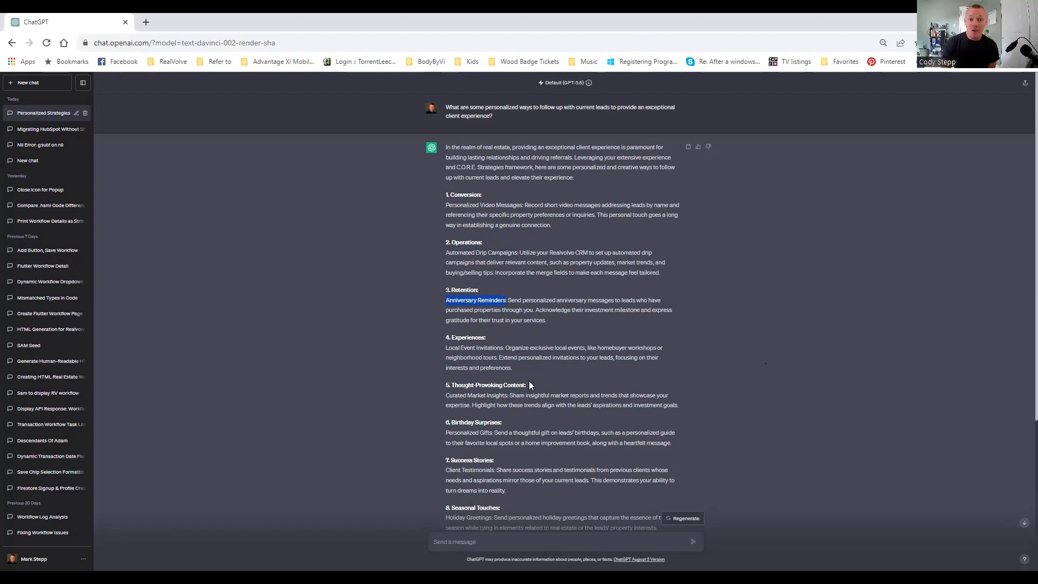
pyautogui.moveTo(797, 405)
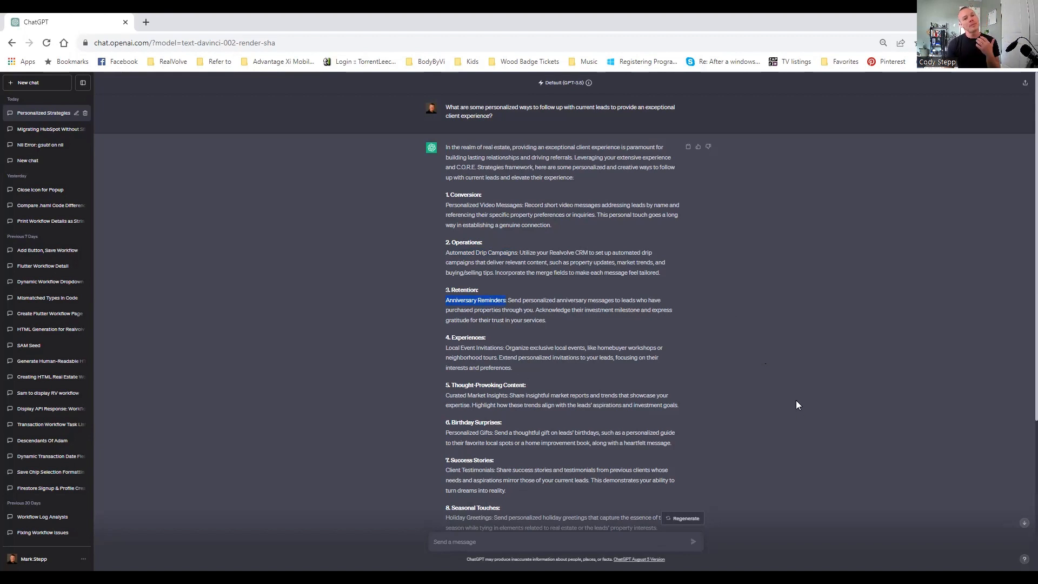
pyautogui.moveTo(742, 377)
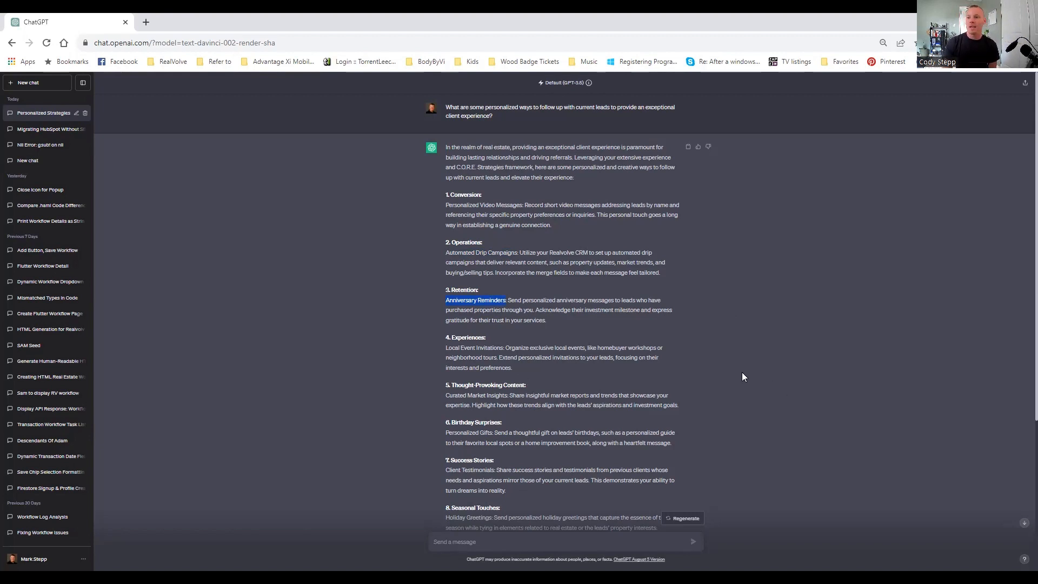
# Scroll the response past Local Event Invitations down to Interactive Surveys.
pyautogui.scroll(-3)
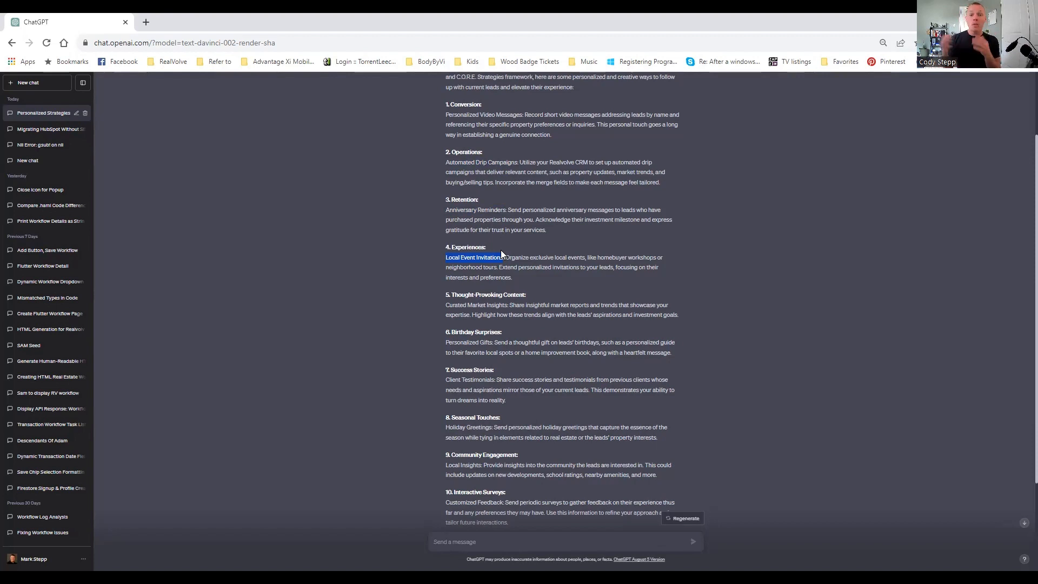
pyautogui.moveTo(446, 167)
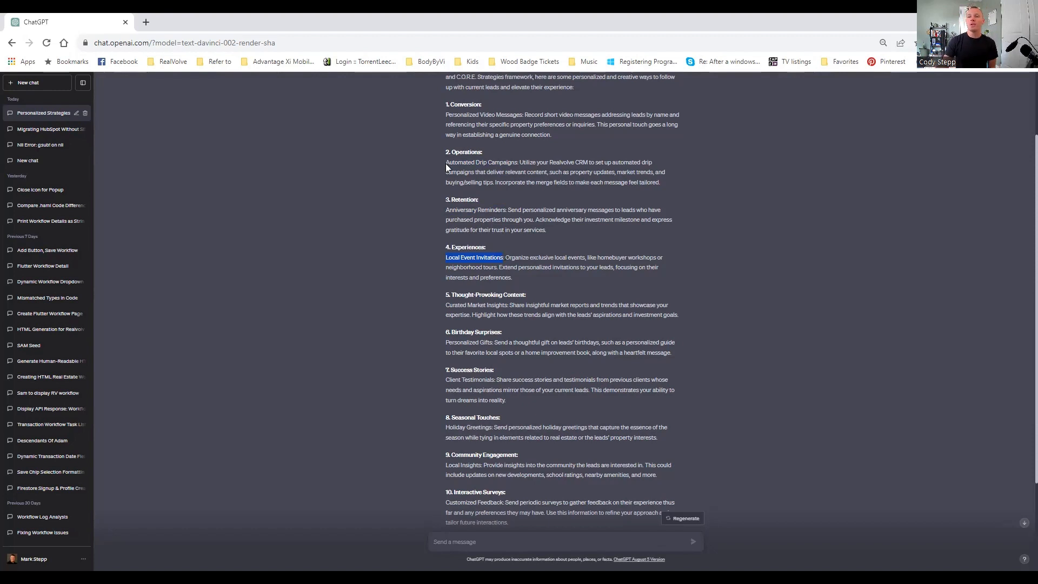
pyautogui.scroll(-3)
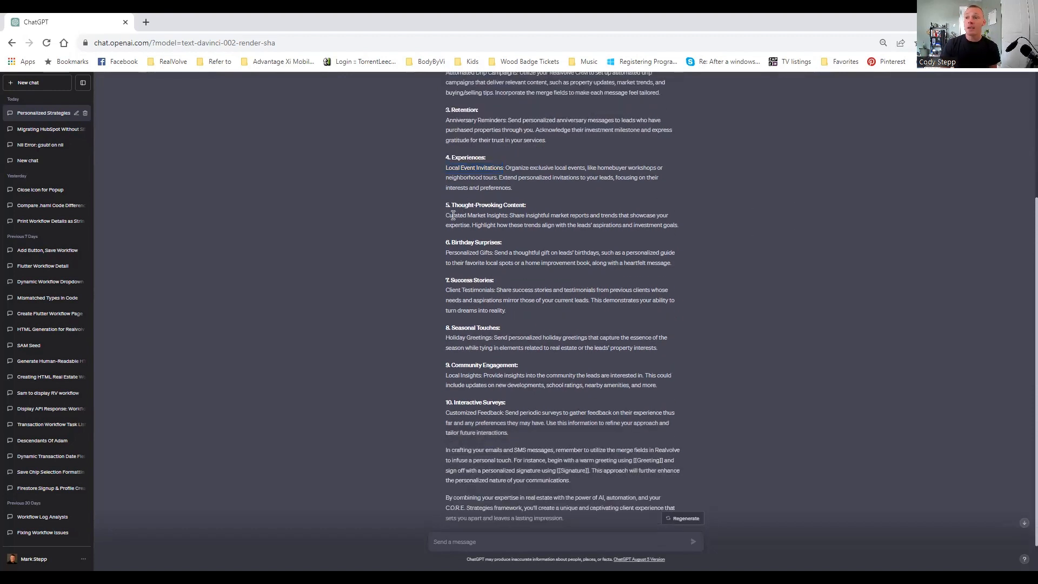
pyautogui.doubleClick(470, 215)
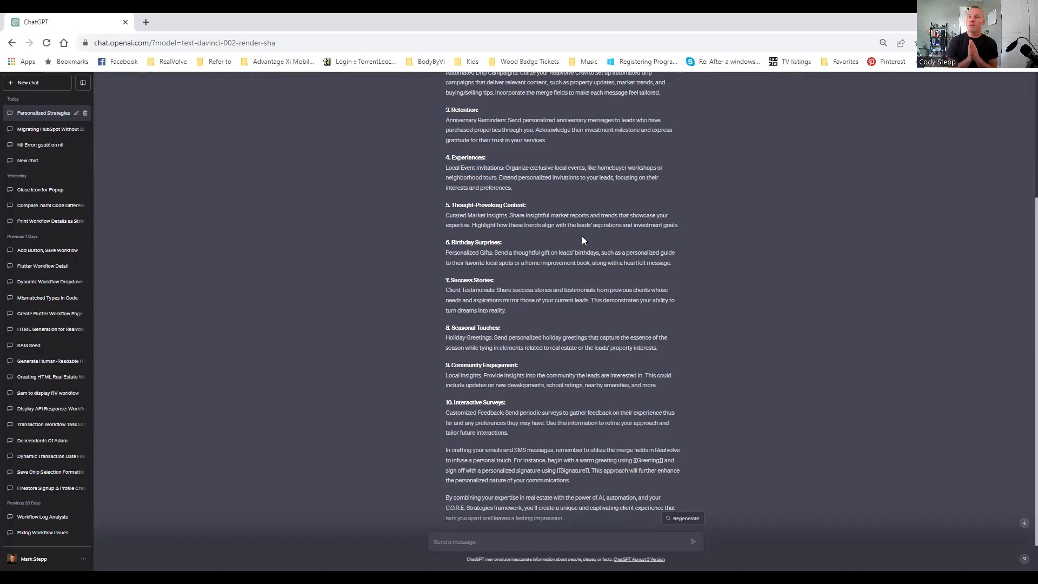
pyautogui.moveTo(671, 293)
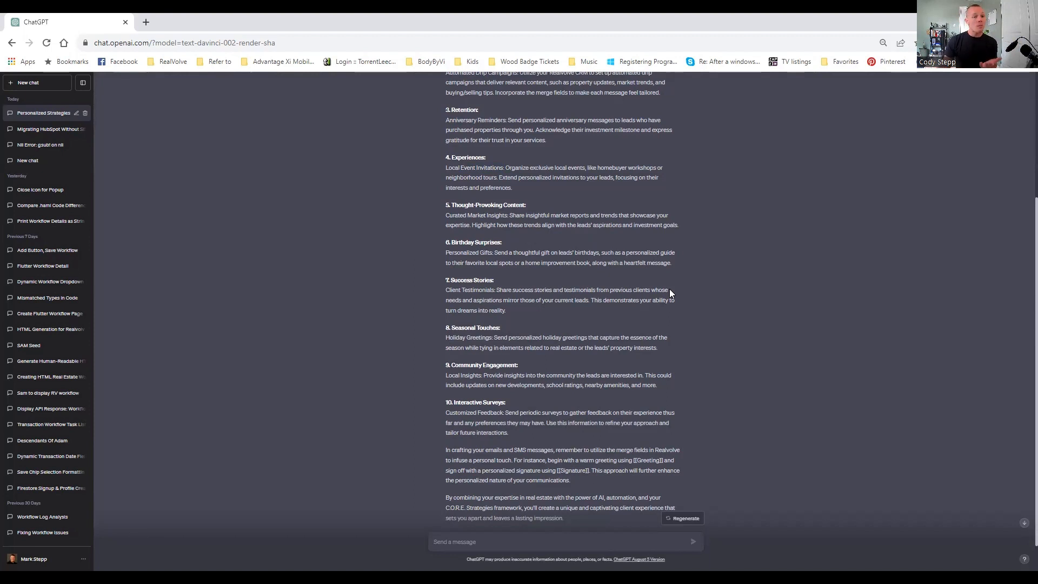
pyautogui.moveTo(668, 293)
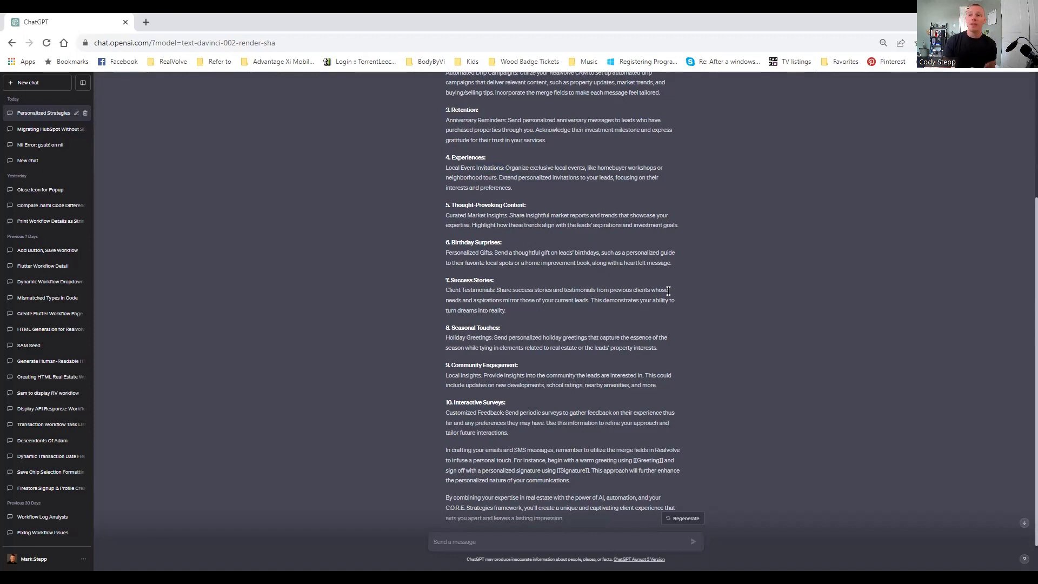
pyautogui.moveTo(684, 275)
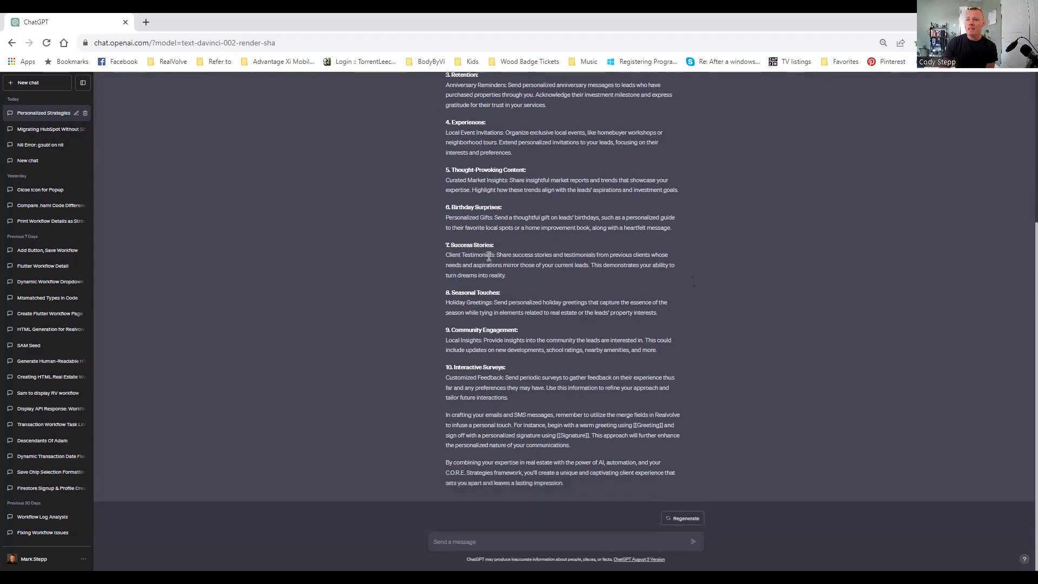
# Double-click to highlight the 'Seasonal Touches' heading of strategy 8.
pyautogui.doubleClick(471, 245)
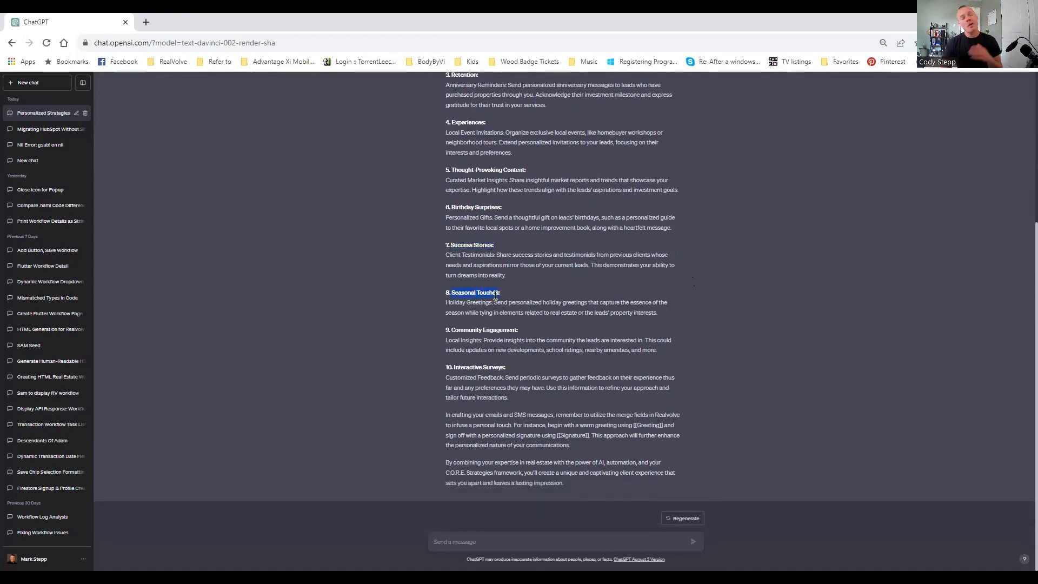
pyautogui.moveTo(580, 242)
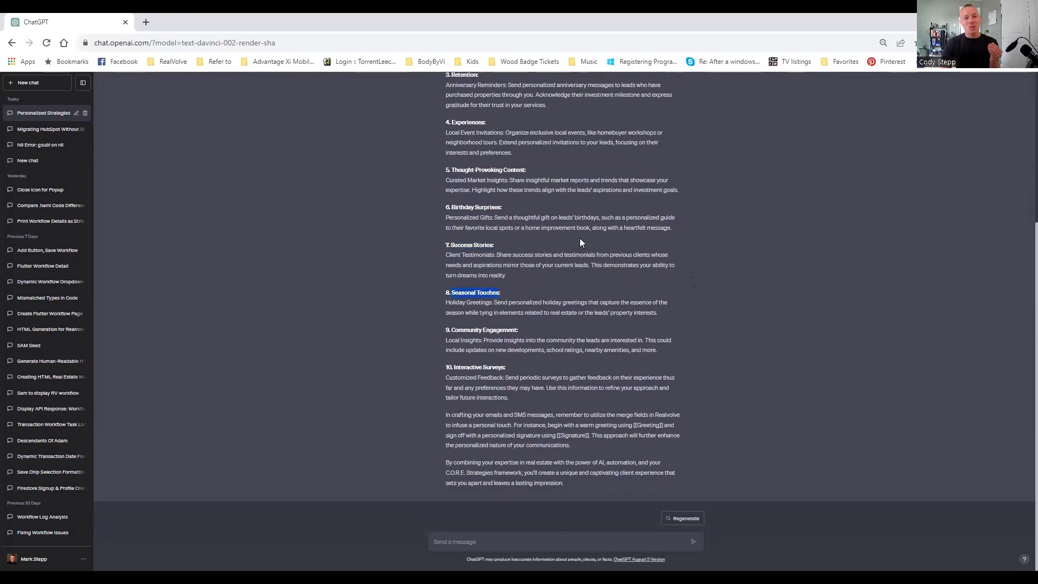
pyautogui.moveTo(307, 262)
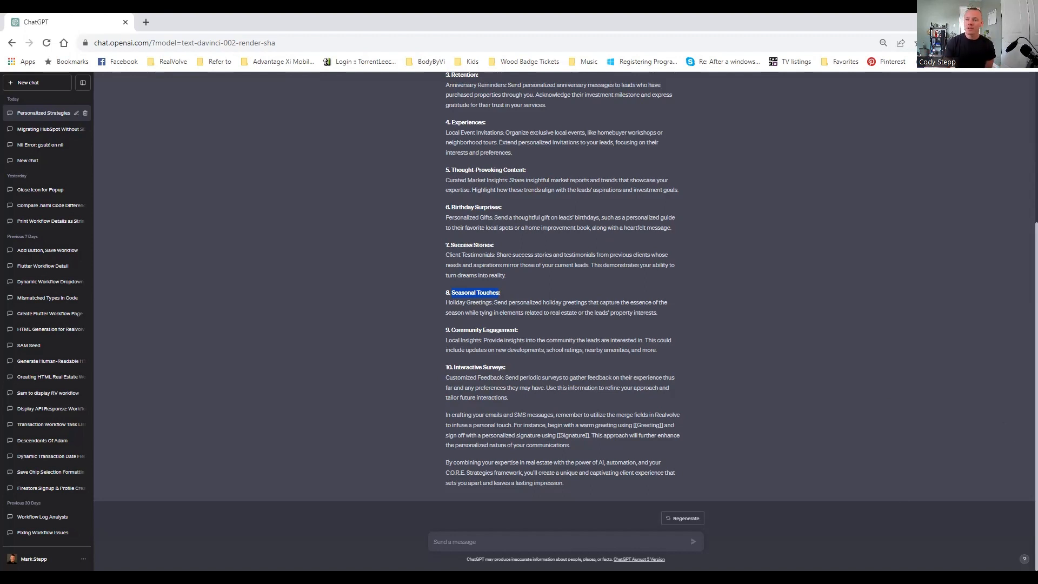
pyautogui.moveTo(691, 460)
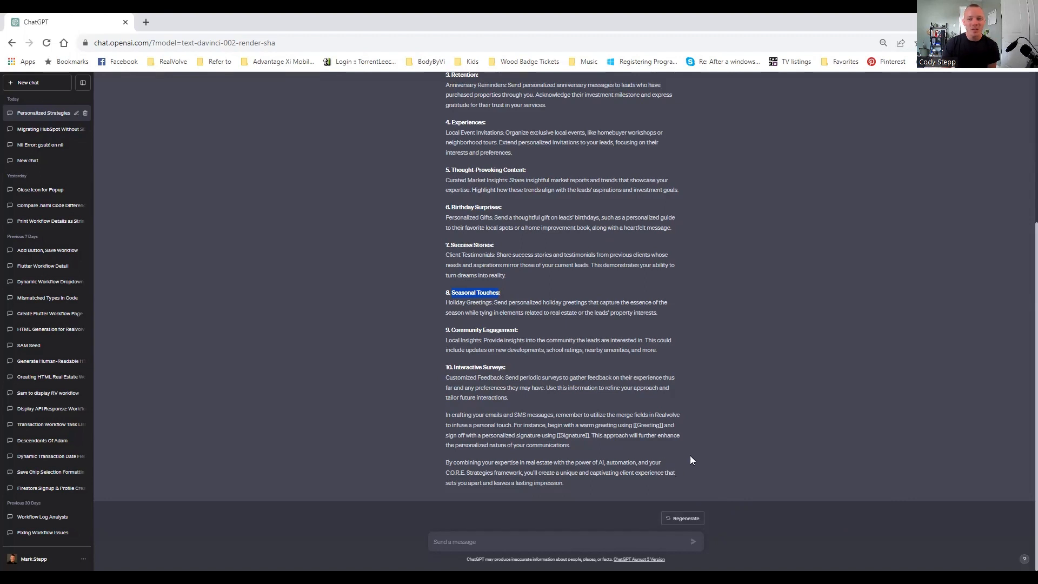
pyautogui.moveTo(698, 357)
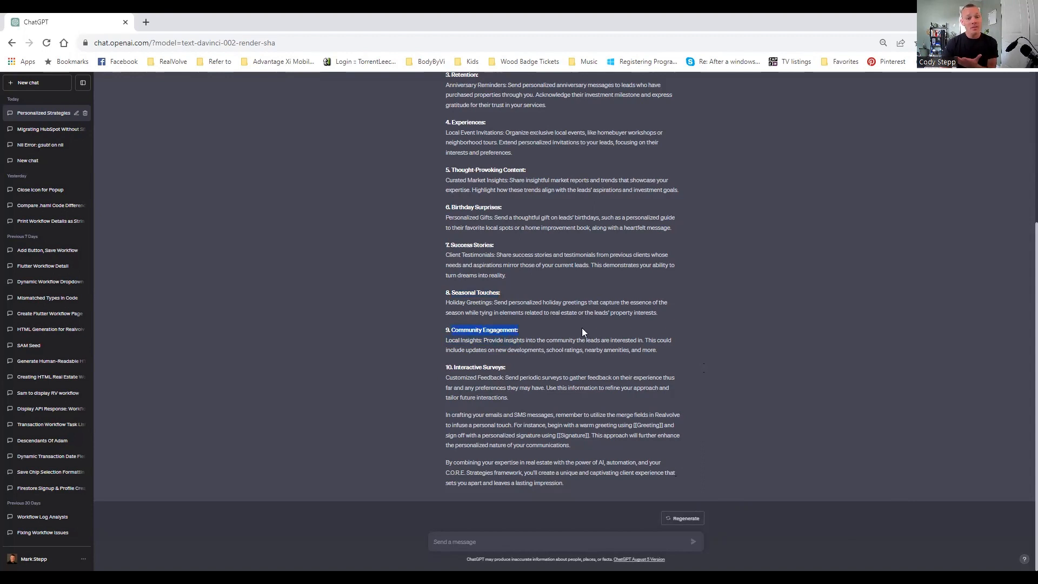
pyautogui.moveTo(593, 323)
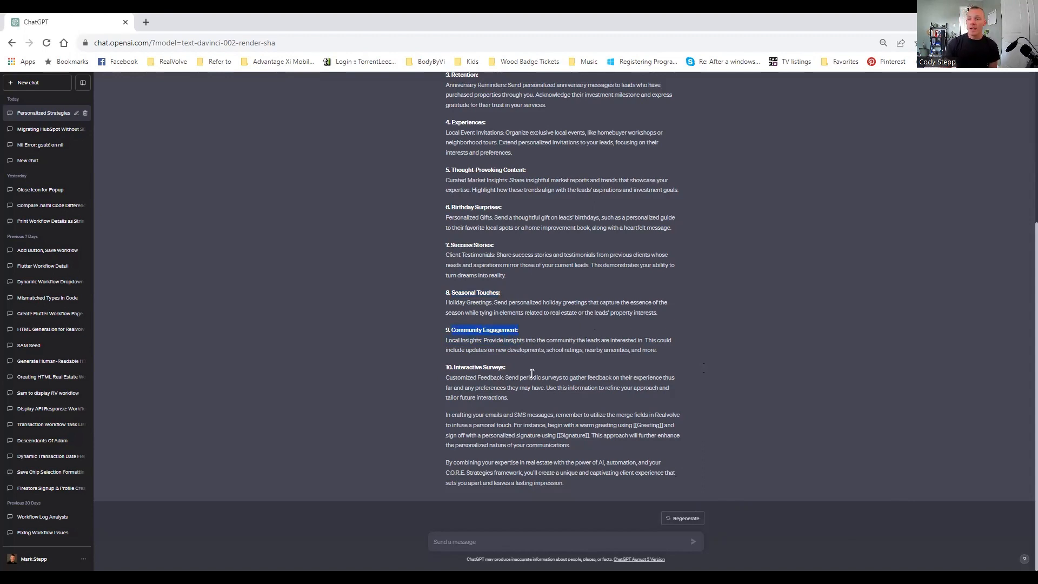
pyautogui.moveTo(659, 329)
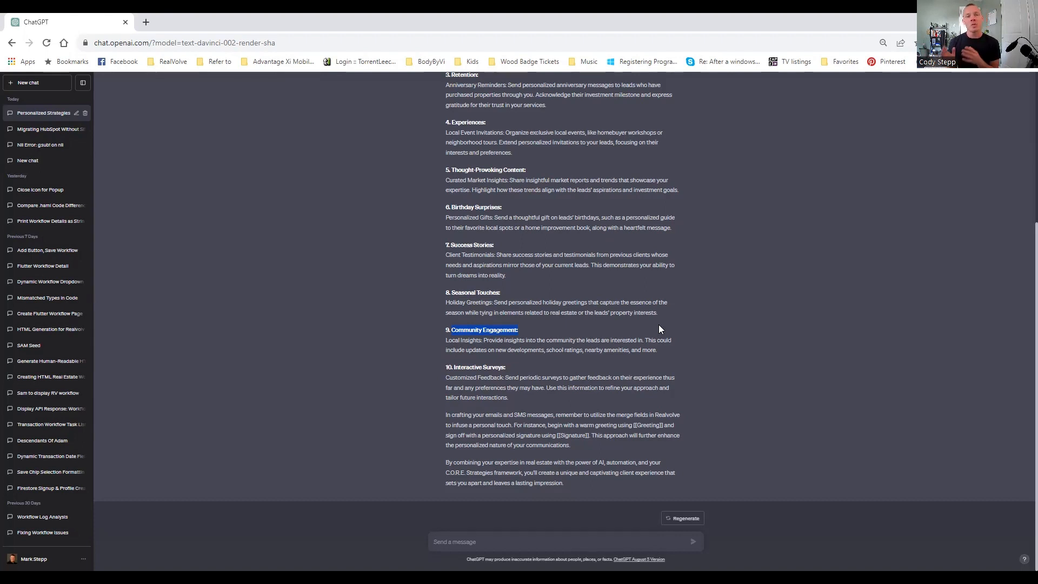
pyautogui.moveTo(451, 364)
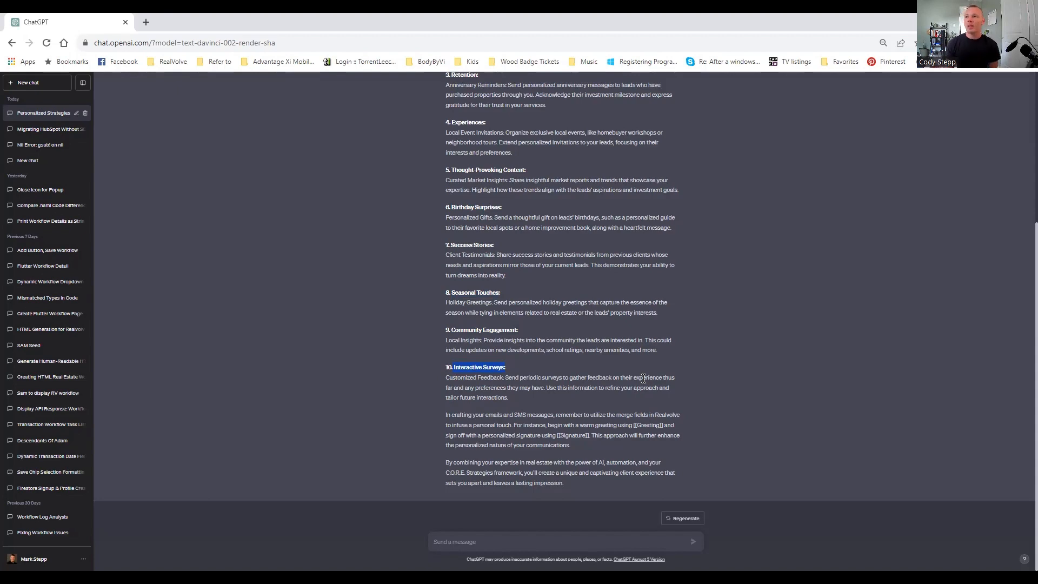
pyautogui.moveTo(920, 118)
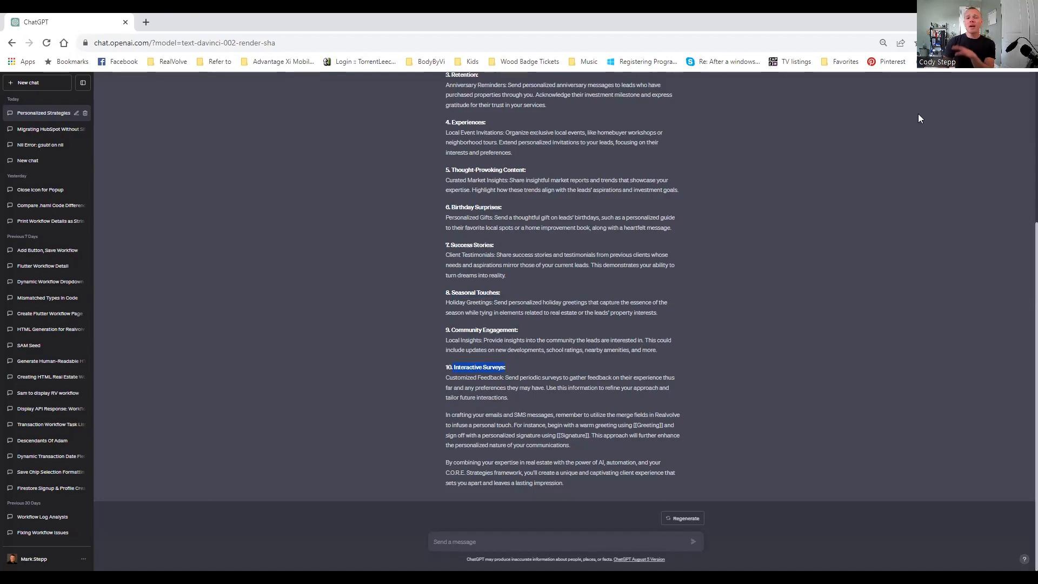
pyautogui.scroll(3)
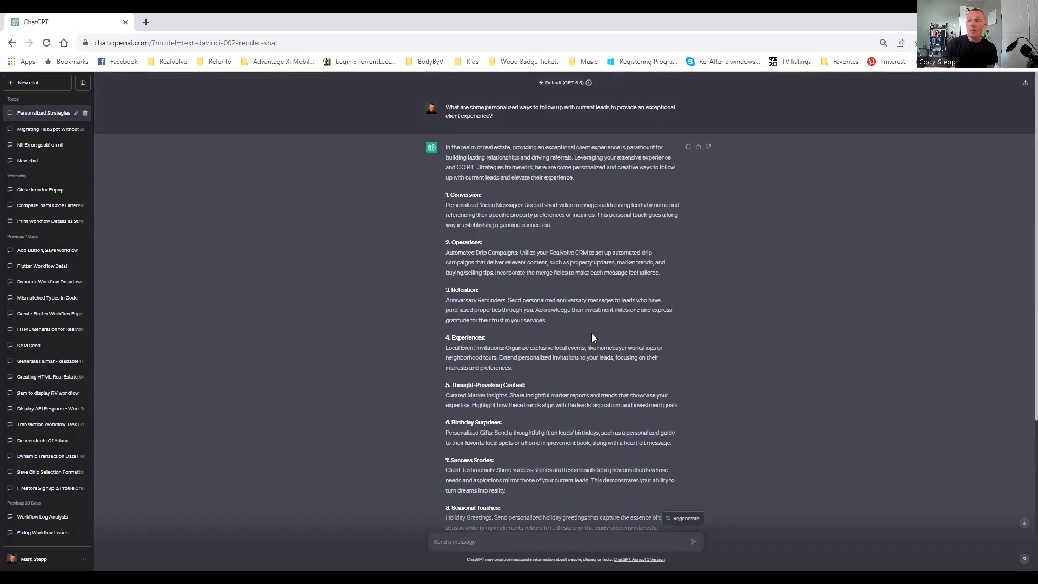
pyautogui.moveTo(554, 126)
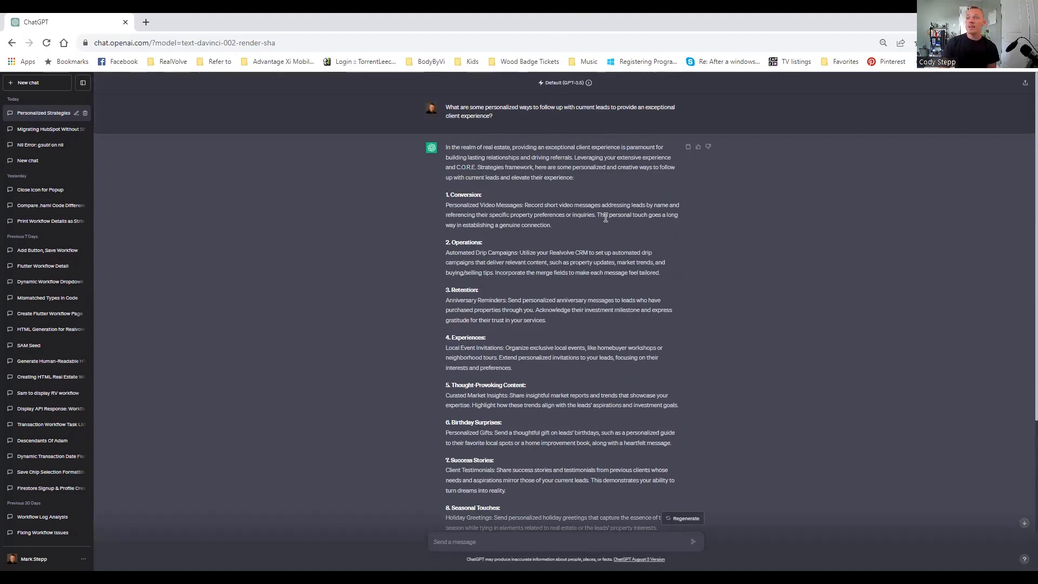
pyautogui.scroll(-3)
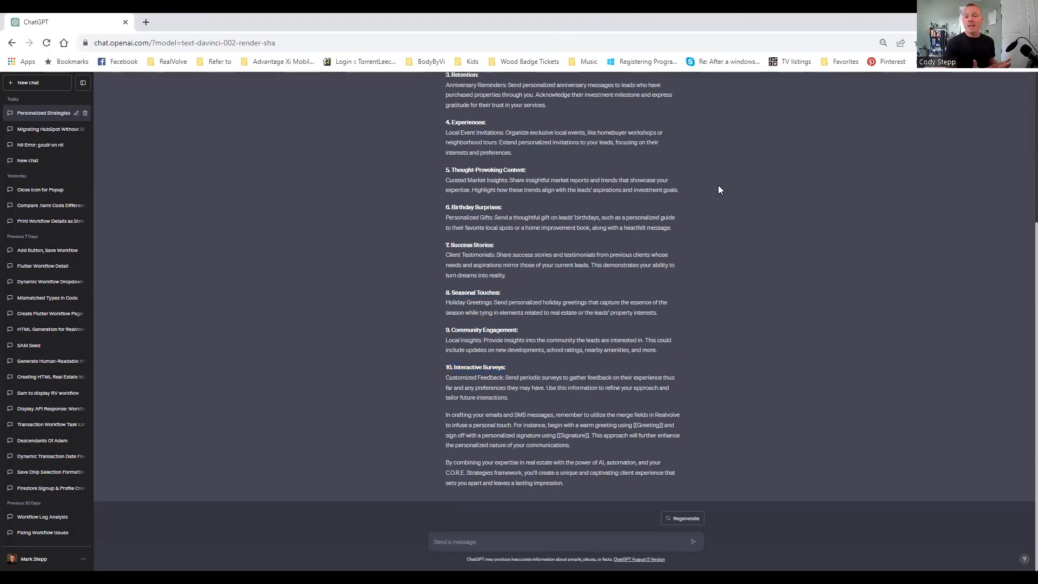
pyautogui.moveTo(727, 156)
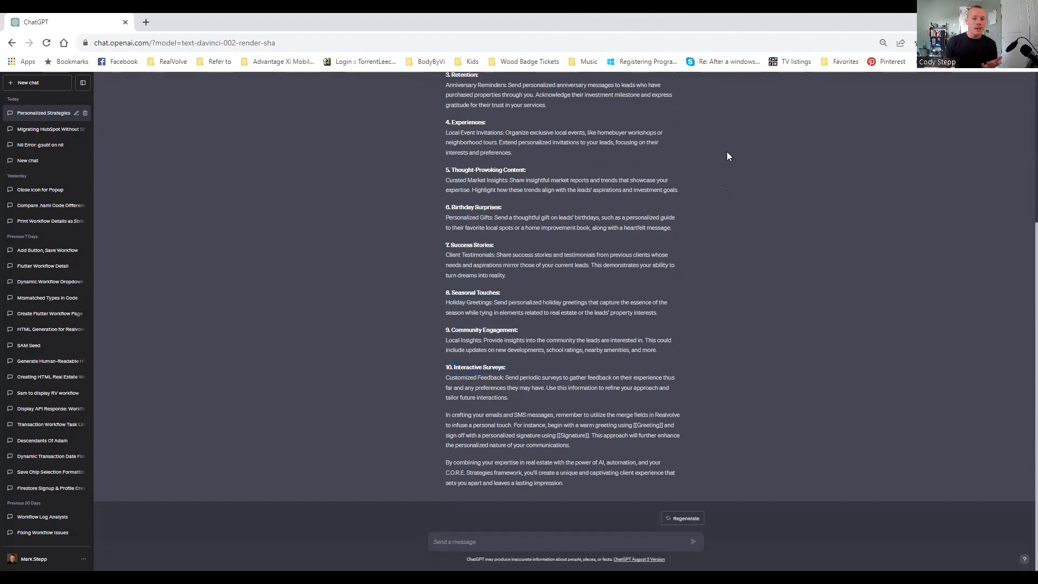